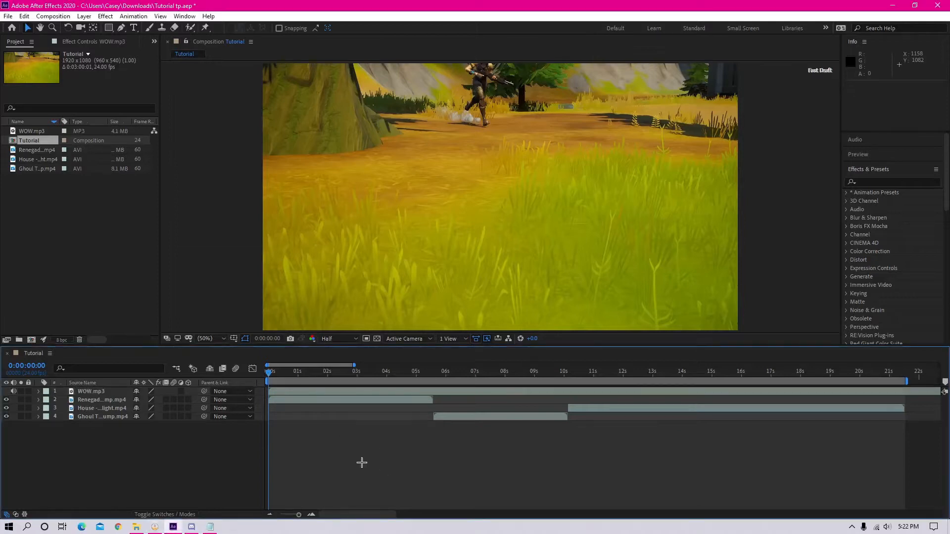
mouse_move(379, 446)
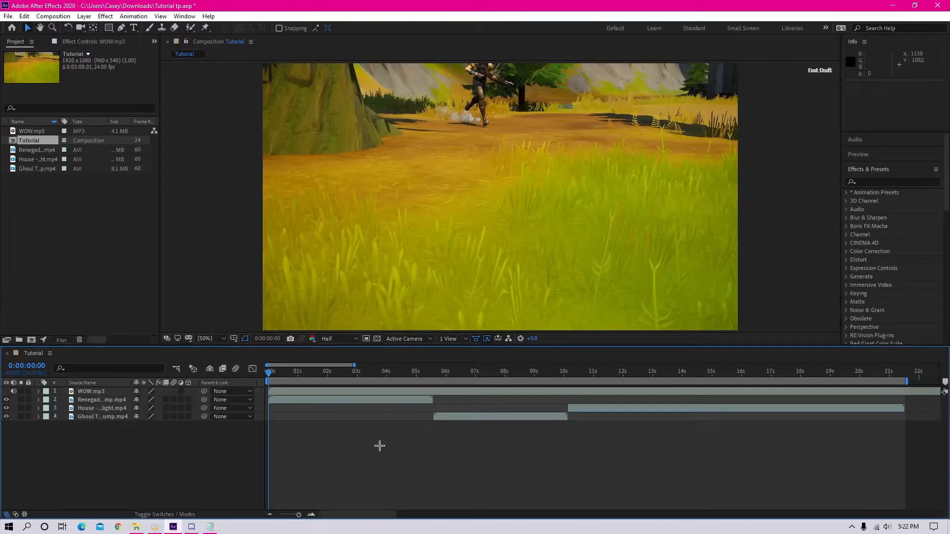
Step: Reveal the WOW.mp3 waveform and scrub the song to place beat markers
left_click(91, 391)
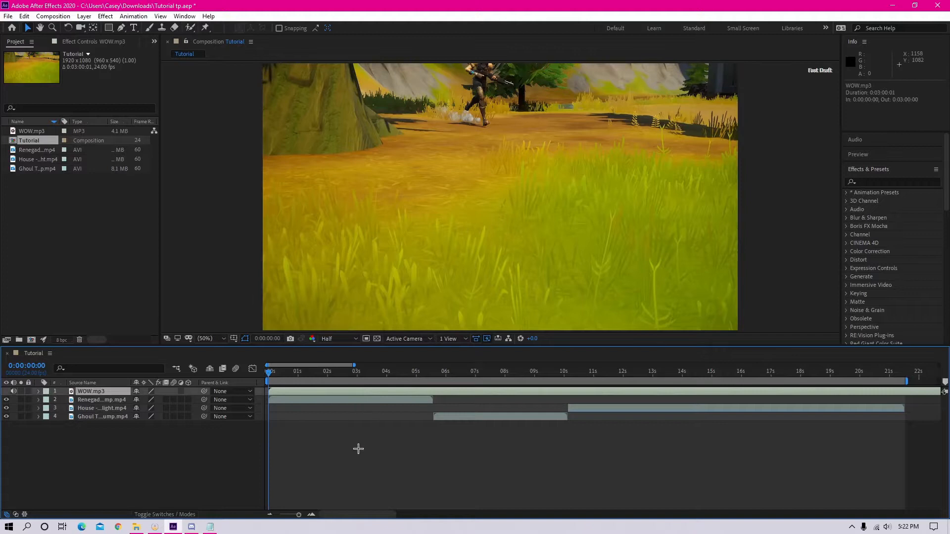
left_click(37, 390)
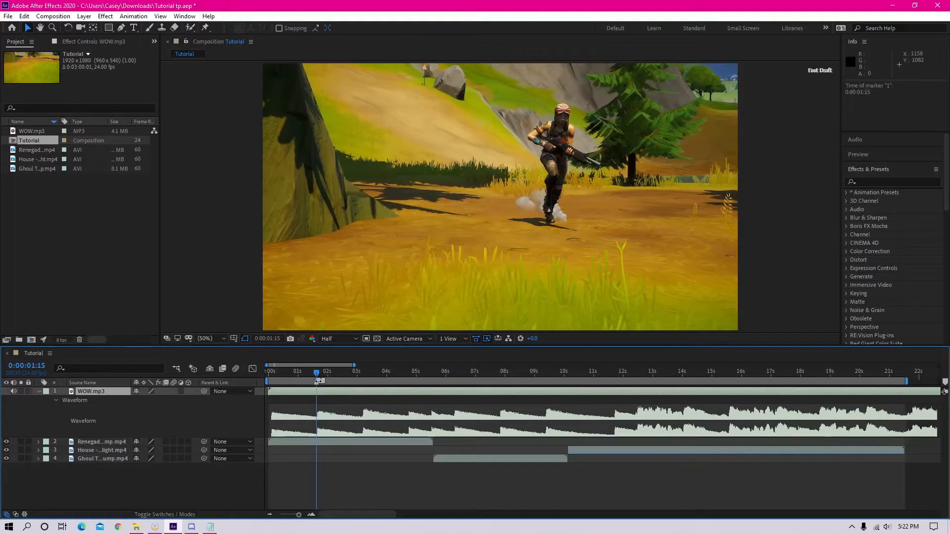
left_click_drag(315, 371, 440, 370)
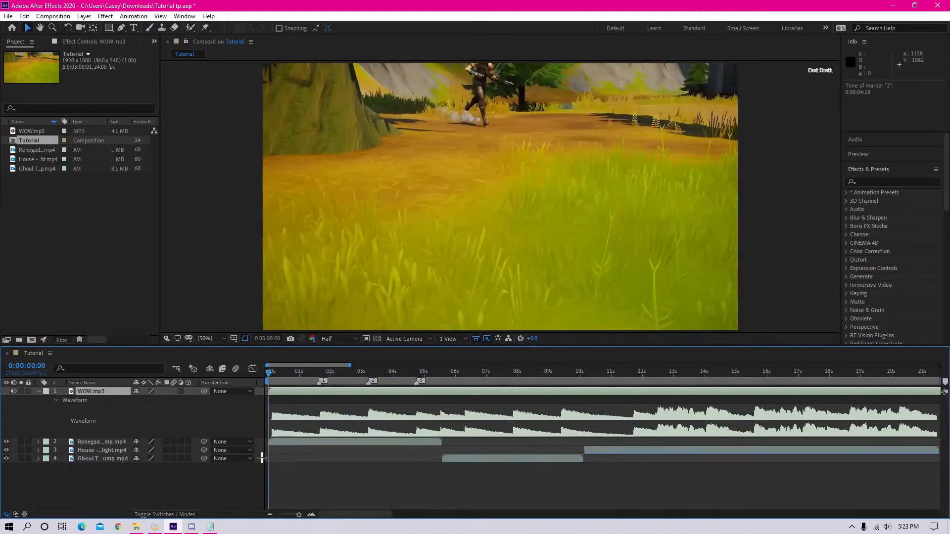
Step: Enable Time Remapping on the Renegade and other clips and trim each to its beat marker
left_click(318, 371)
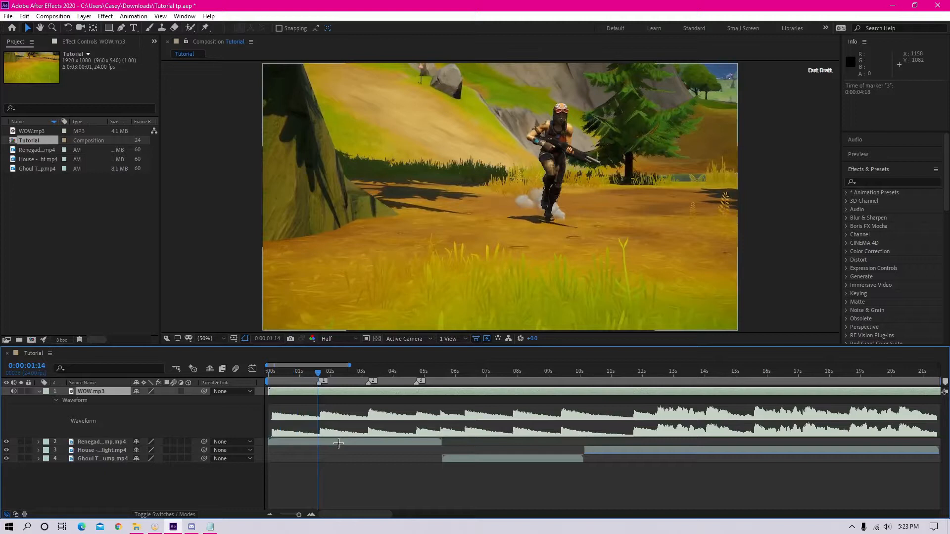
left_click(101, 441)
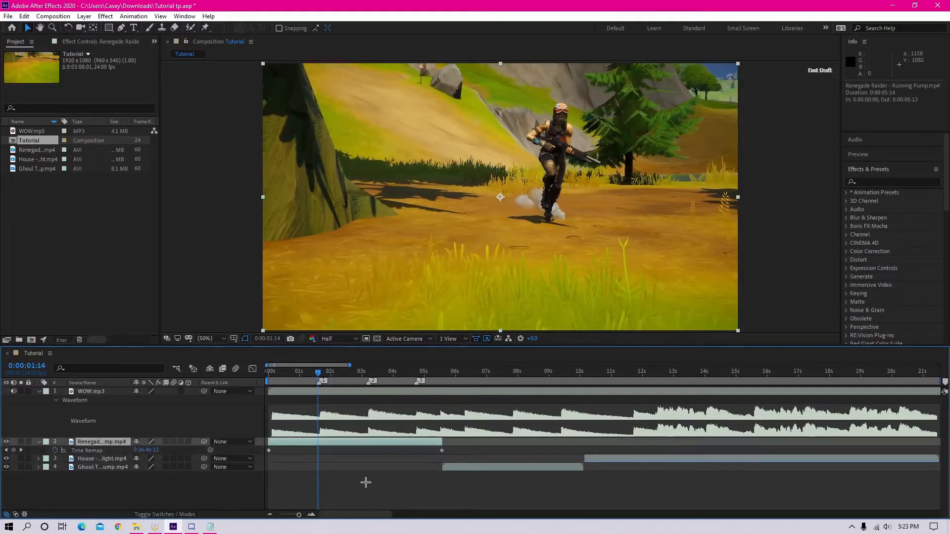
key("ctrl+alt+t")
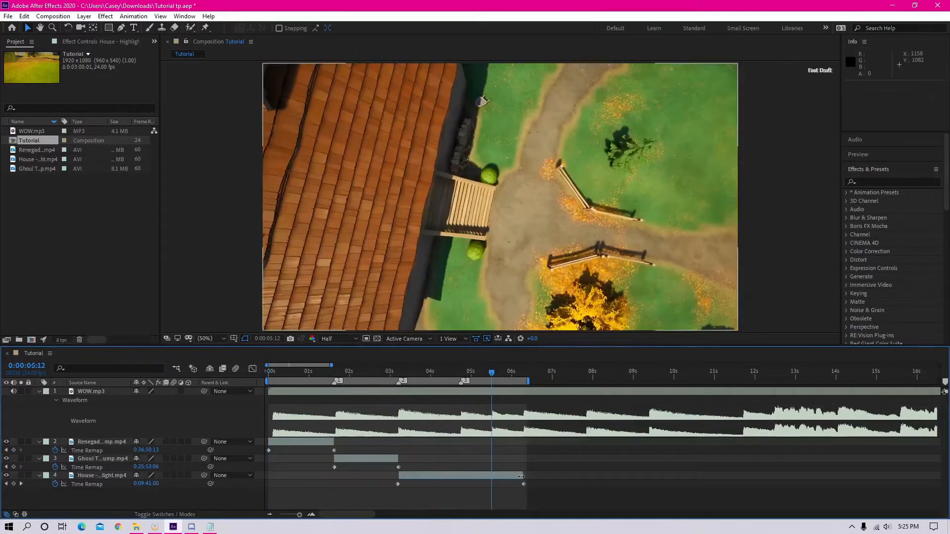
key("space")
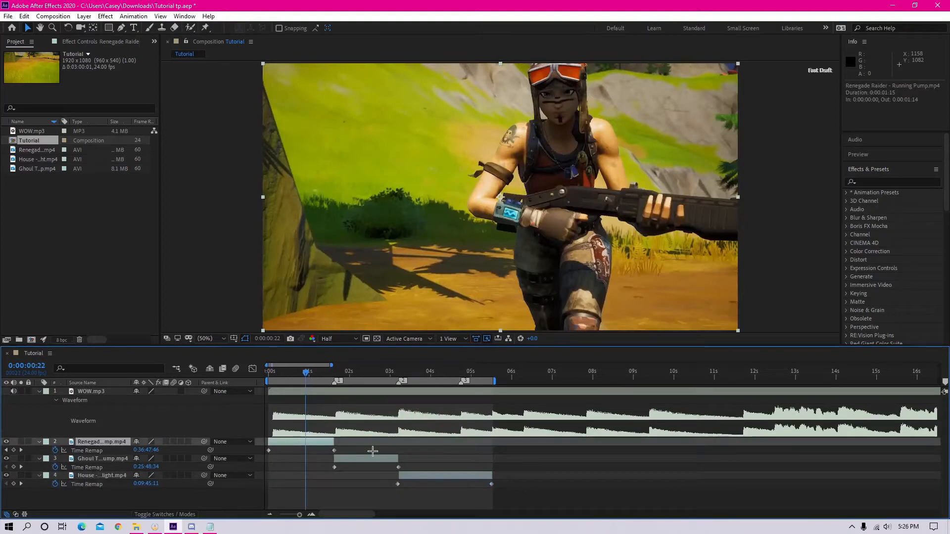
Step: Easy Ease the Renegade Time Remap keyframes and edit them on the value graph
double_click(102, 441)
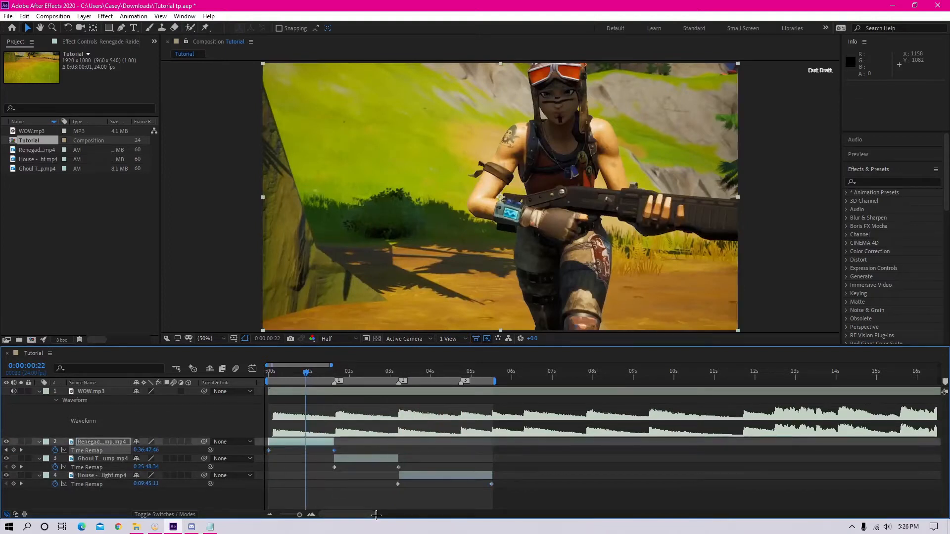
key("f9")
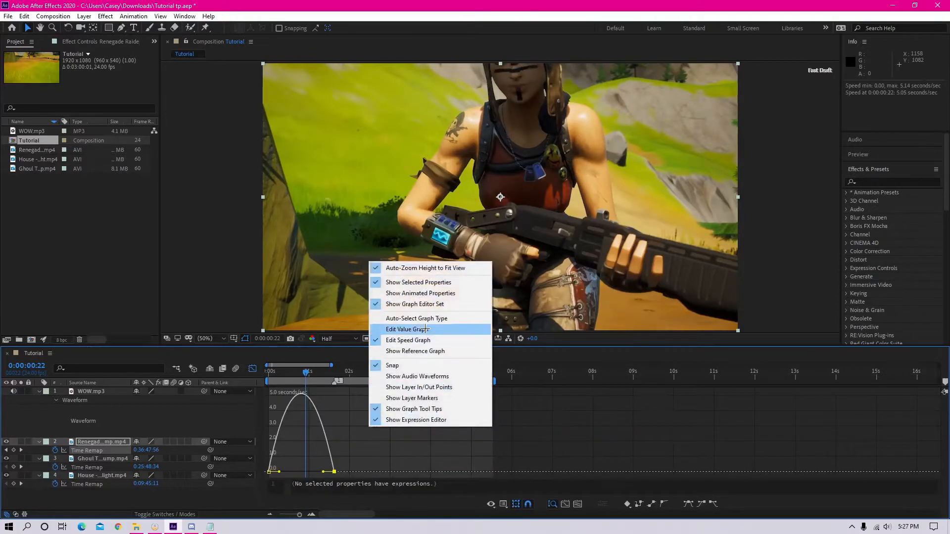
left_click(407, 329)
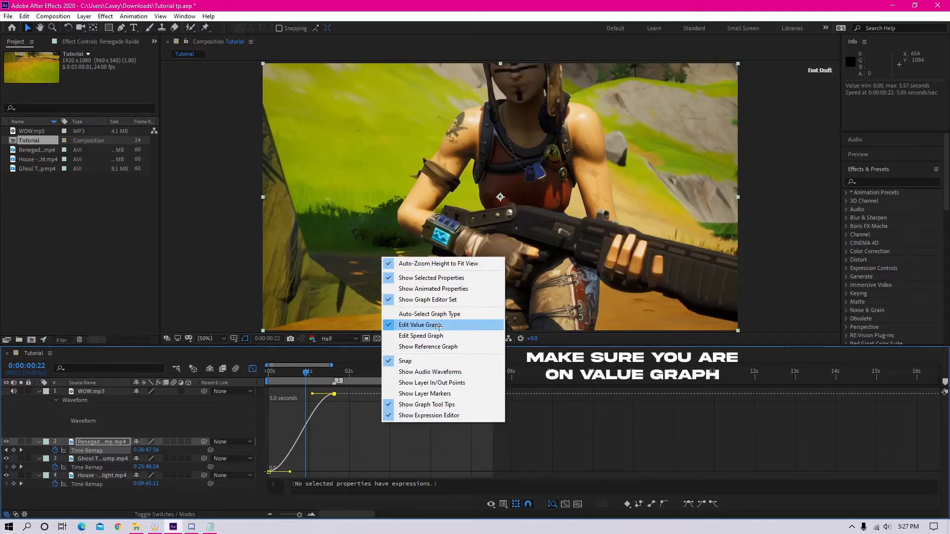
left_click(420, 324)
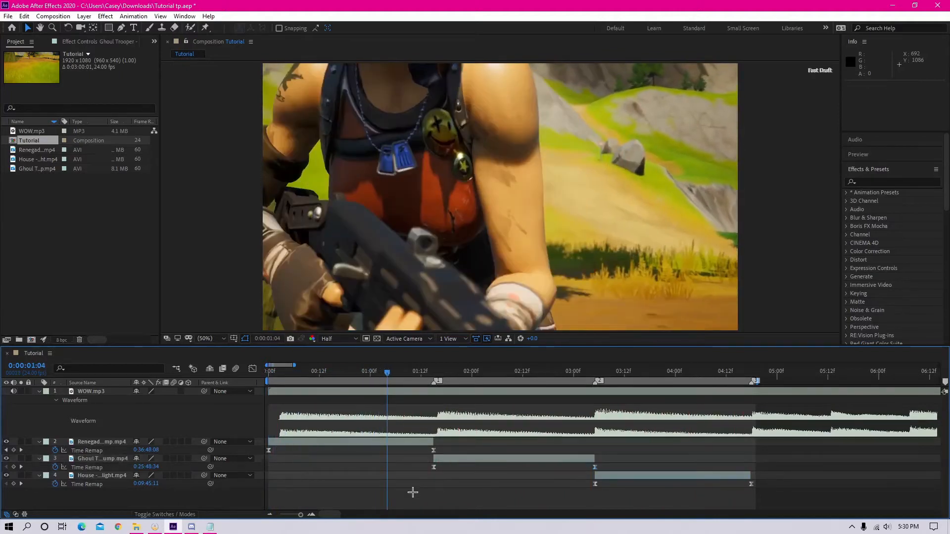
Step: Create a new Adjustment Layer above the three gameplay clips
key("ctrl+alt+y")
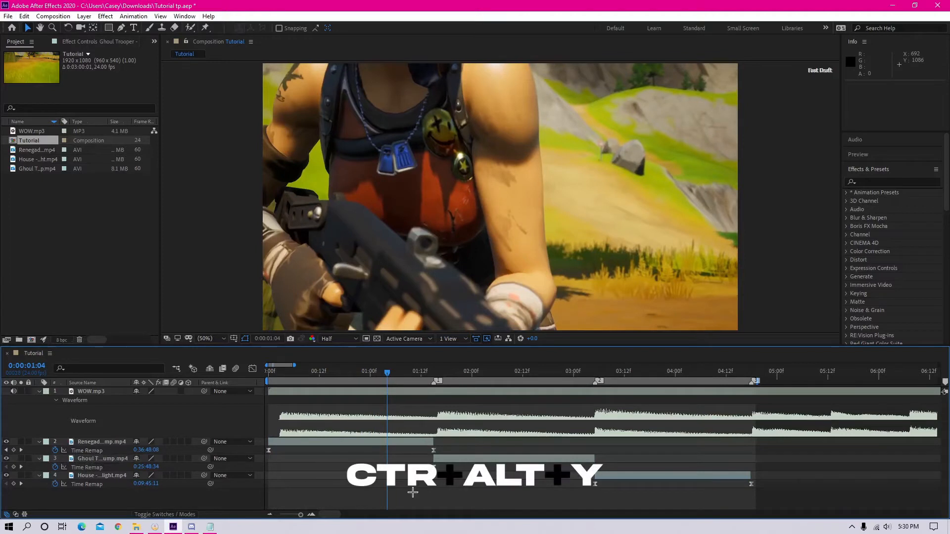
key("ctrl+alt+y")
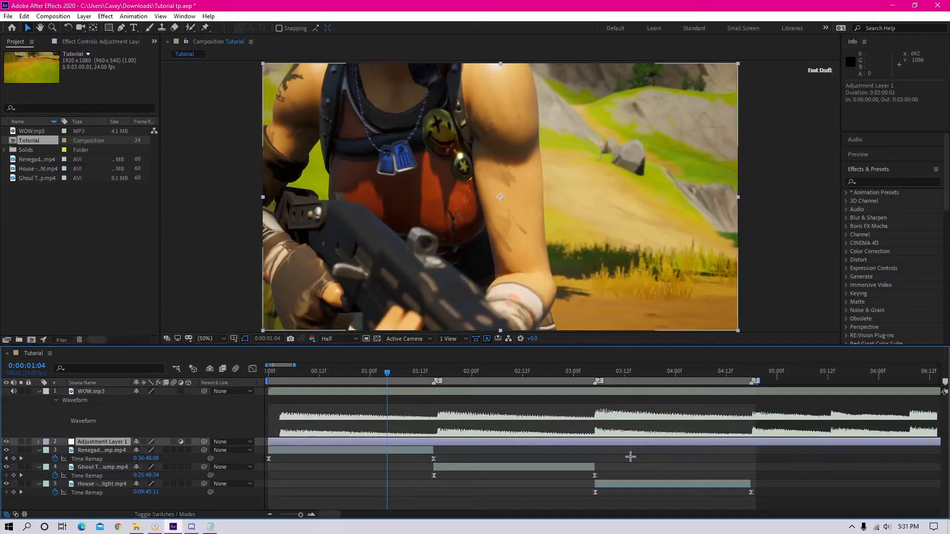
Step: Find Camera Lens Blur for the adjustment layer, keyframe Blur Radius, then search 'cc toner'
left_click(884, 181)
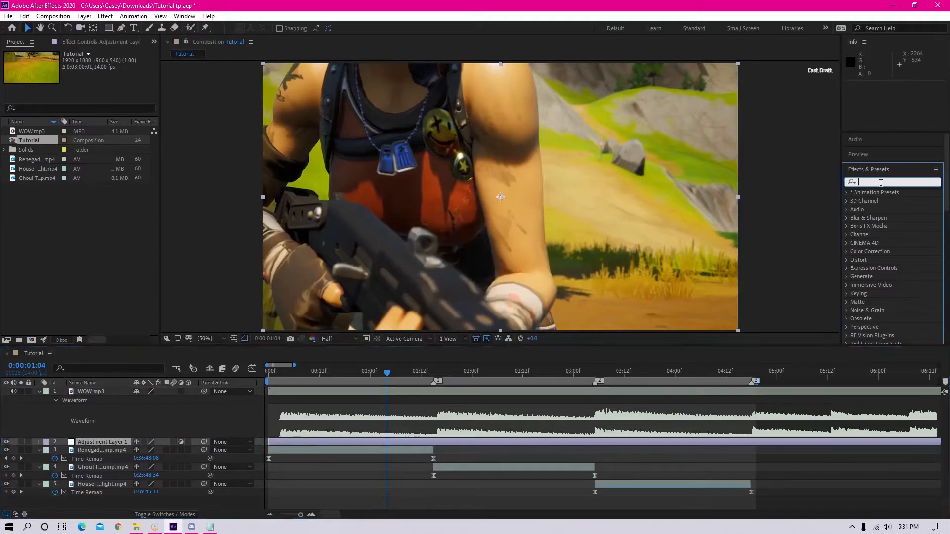
type("camera lens")
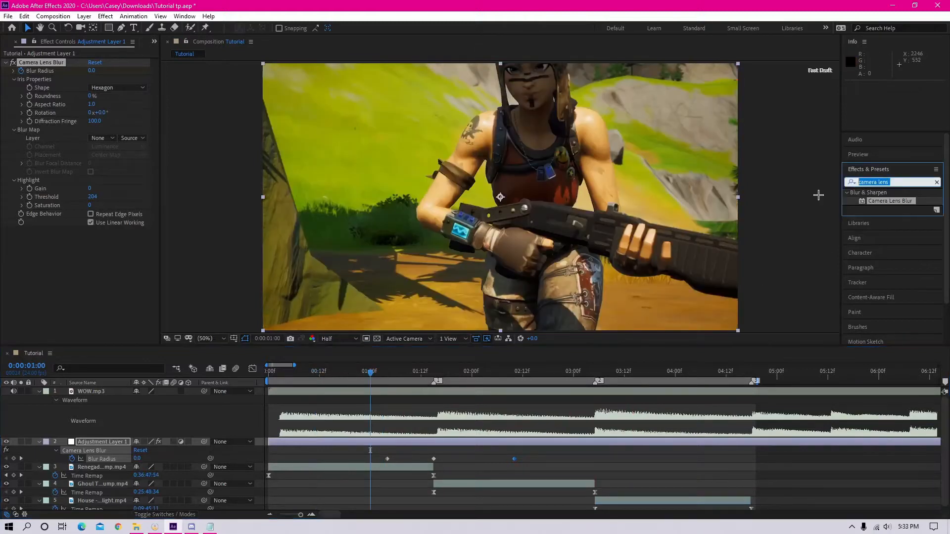
type("cc toner")
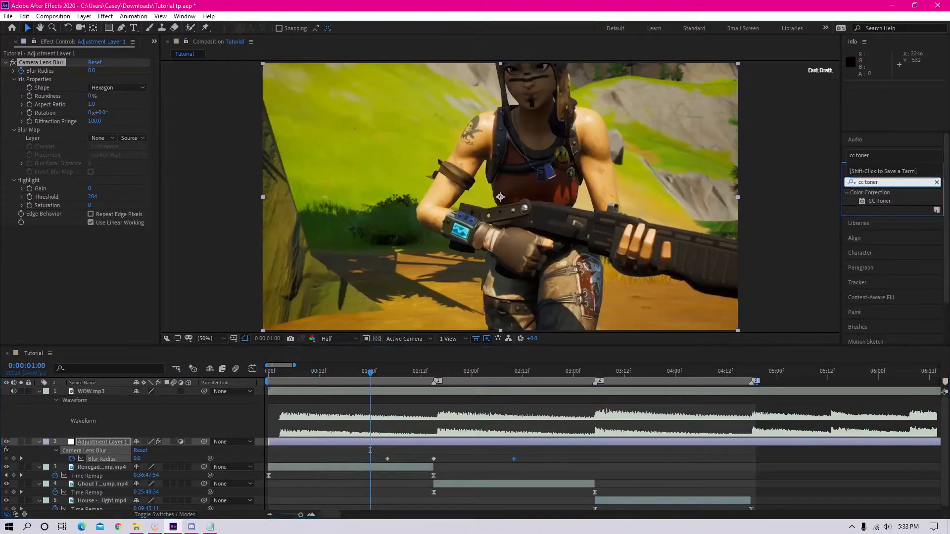
Step: Apply CC Toner with purple A73CA3 midtones and light pink F58DFB highlights
left_click(879, 201)
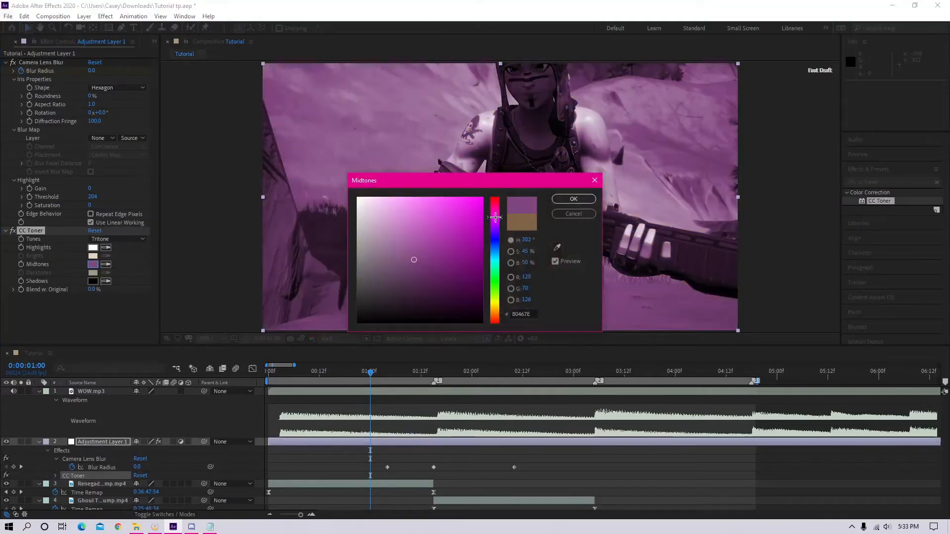
left_click(437, 241)
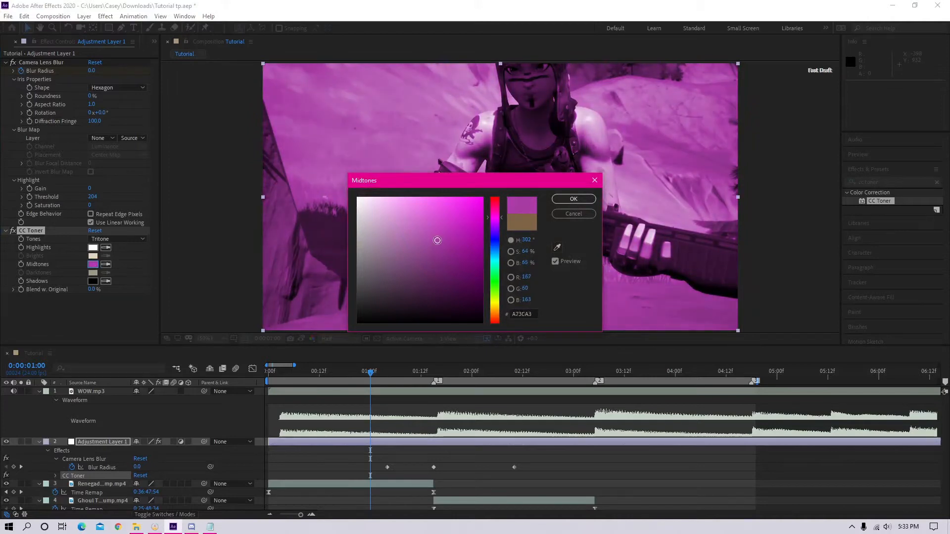
left_click(572, 199)
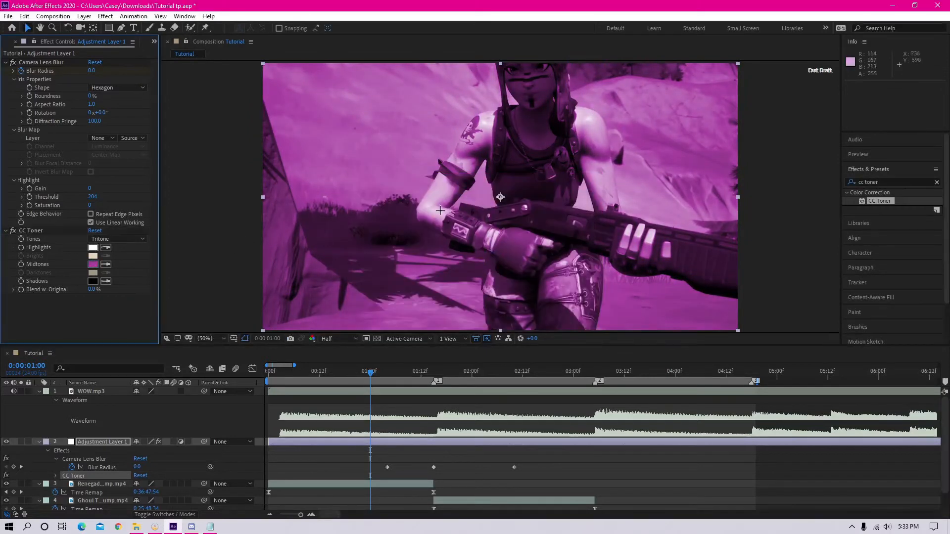
left_click(93, 248)
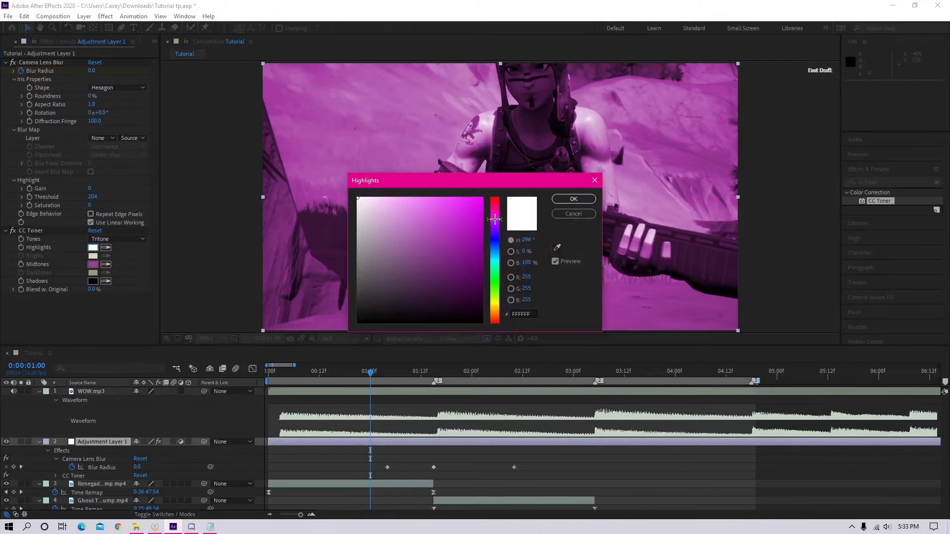
left_click(412, 199)
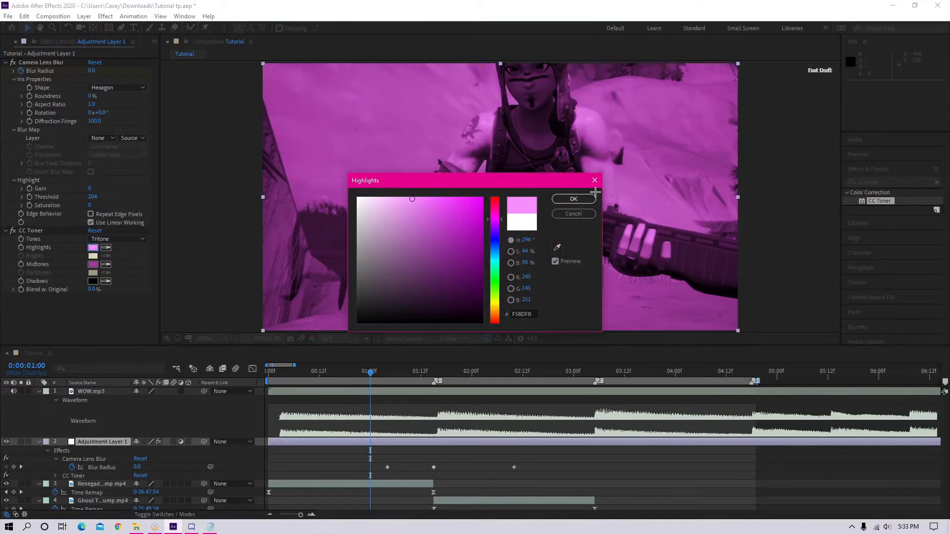
left_click(572, 199)
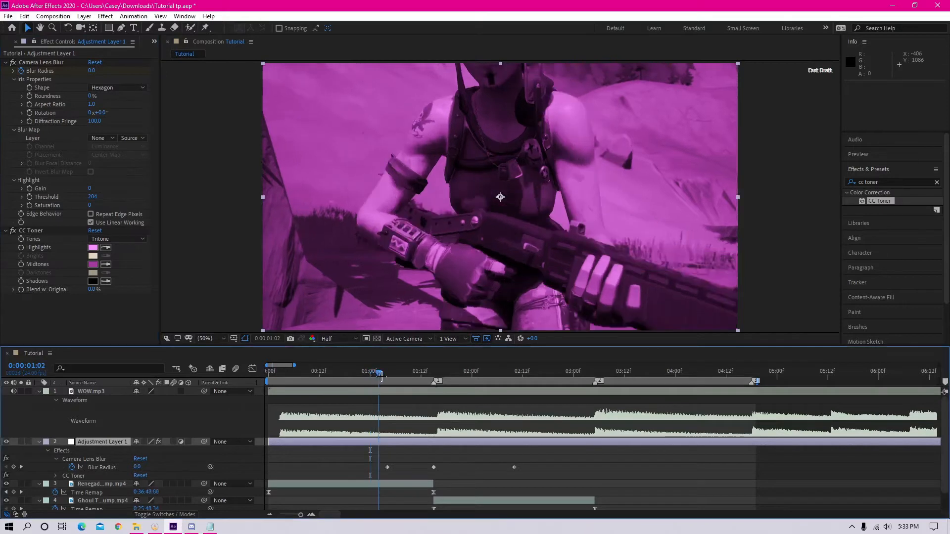
Step: Keyframe Blend w. Original, setting 100% so the tint matches the blur around the first cut
left_click(400, 370)
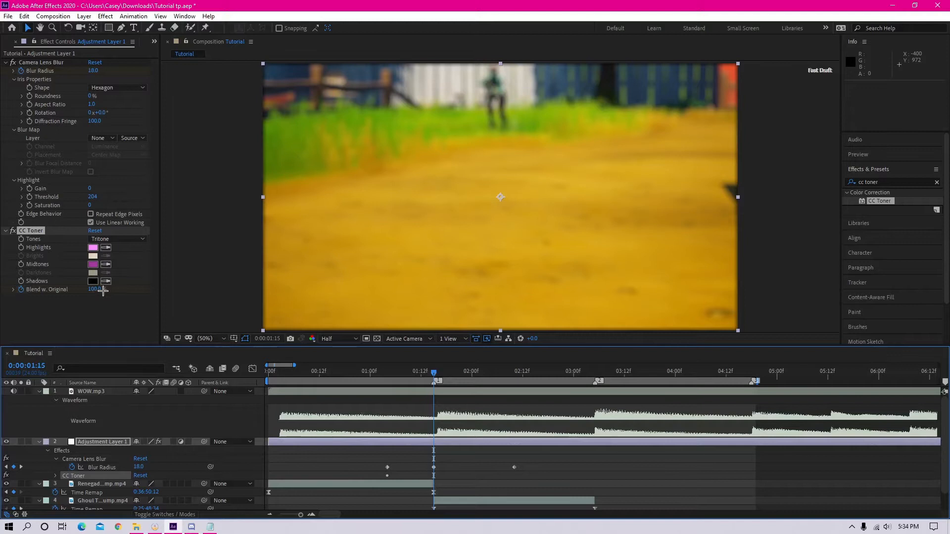
left_click(94, 289)
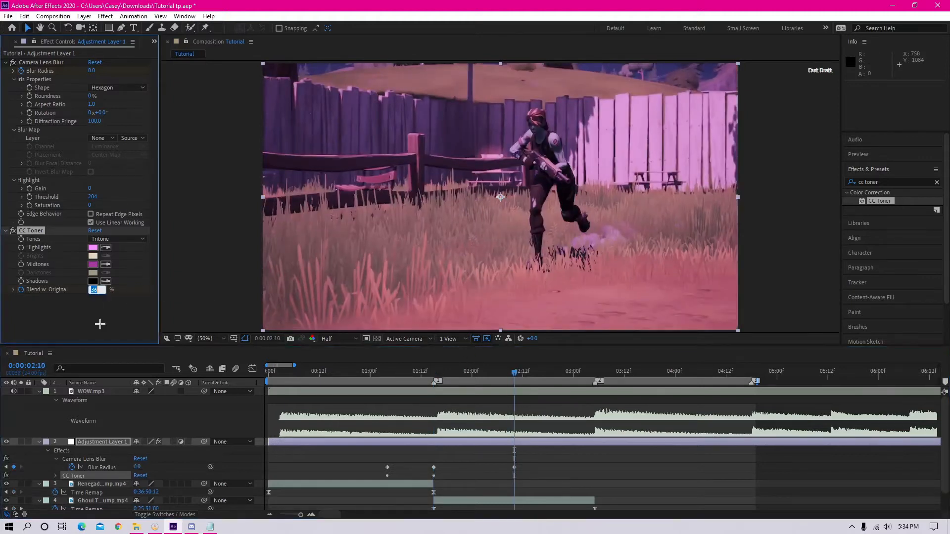
type("100.0")
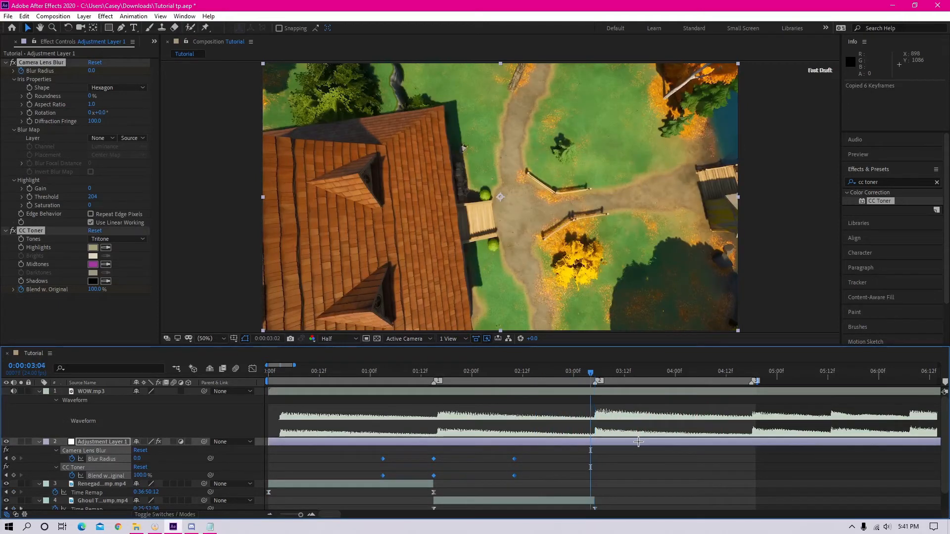
Step: Paste the blur/toner keyframes at the next cut and search 'blur' for S_BlurMoCurves
left_click(543, 371)
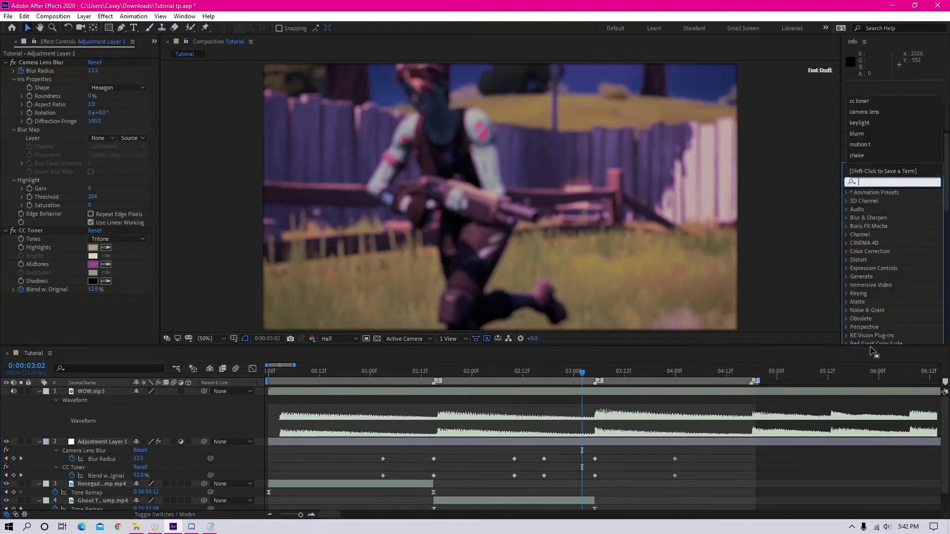
type("blurmo")
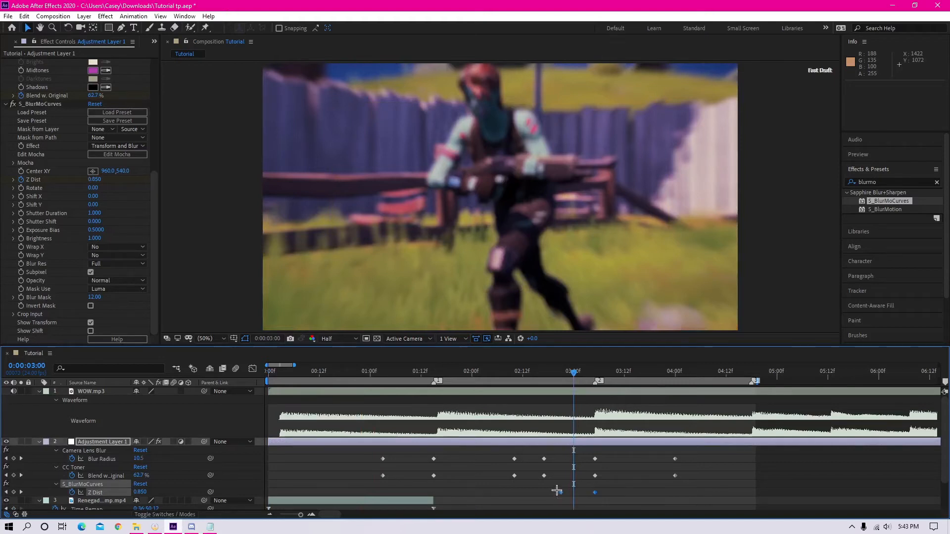
Step: Steepen the Z Dist keyframes' speed curve around the cut and play back the comp
left_click(40, 103)
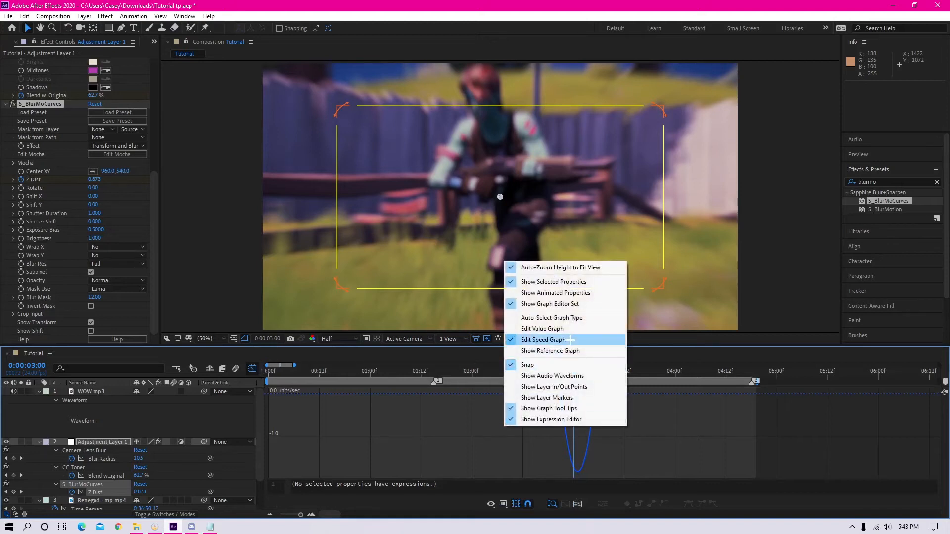
left_click(543, 339)
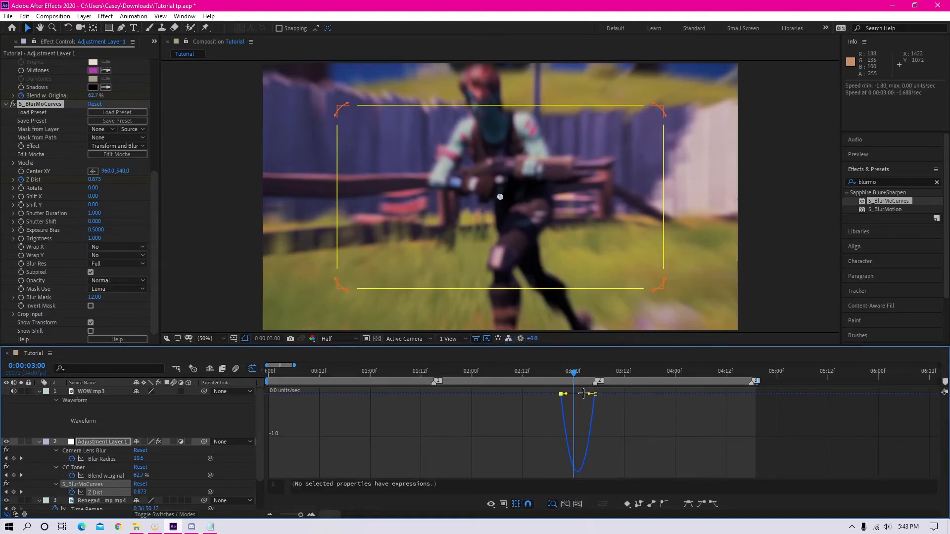
left_click_drag(564, 394, 593, 393)
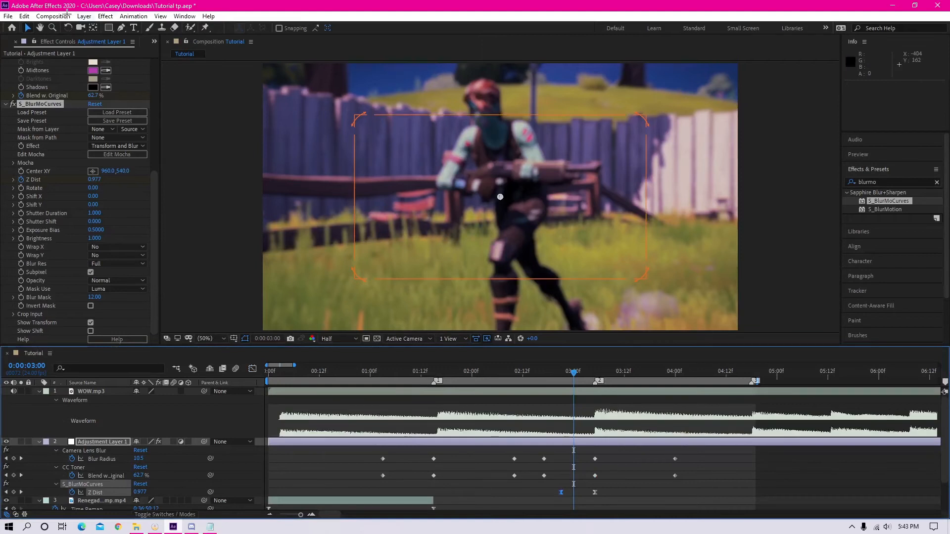
left_click(9, 15)
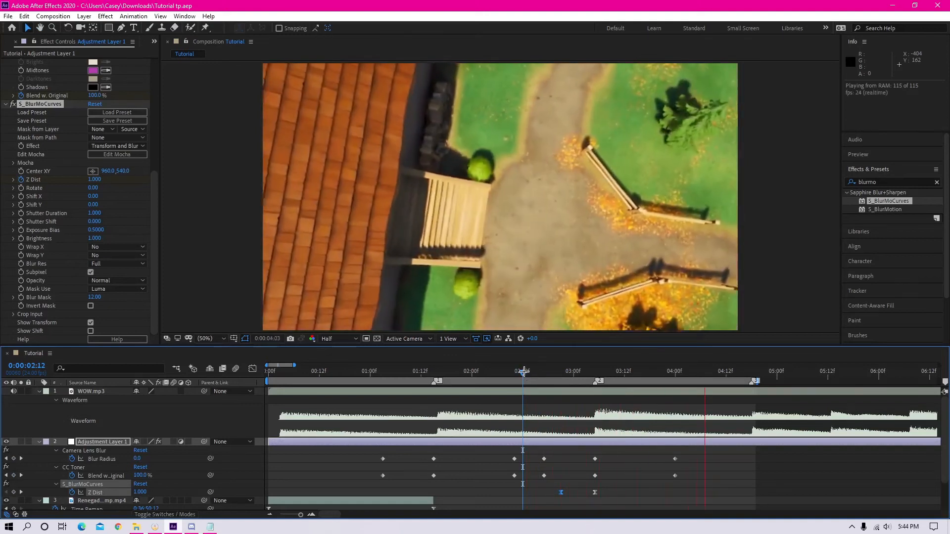
Step: Set the work area to about 4:18 and scrub to the 3:07 cut to review the transition
left_click_drag(523, 367, 268, 367)
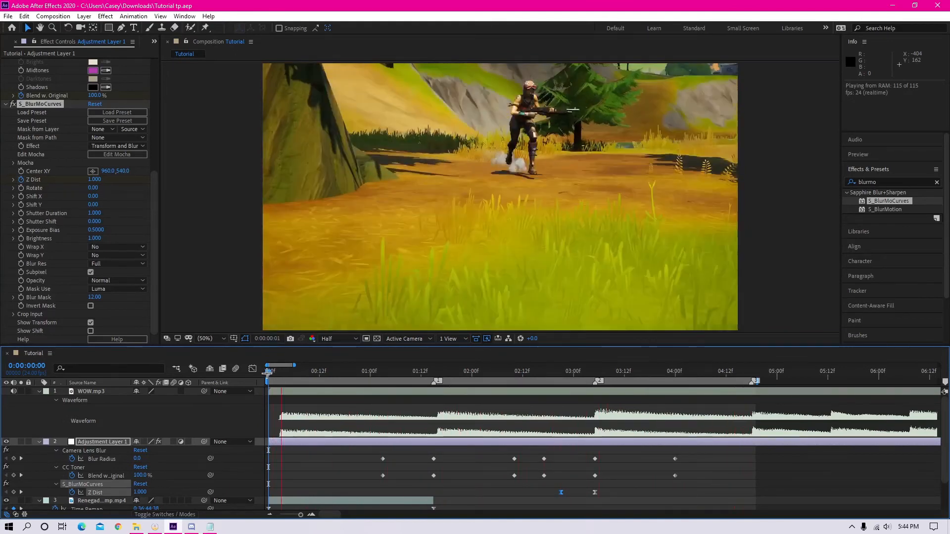
left_click_drag(270, 371, 365, 371)
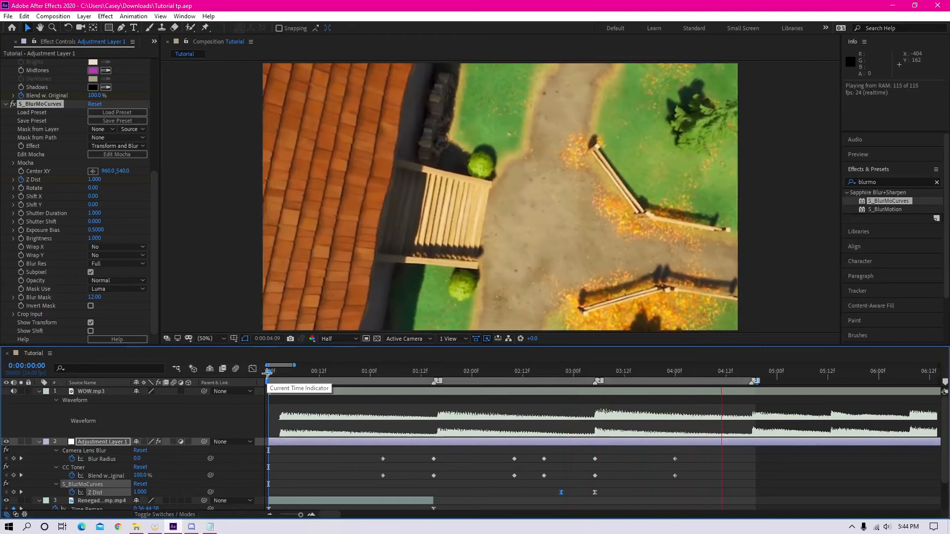
left_click_drag(269, 371, 411, 371)
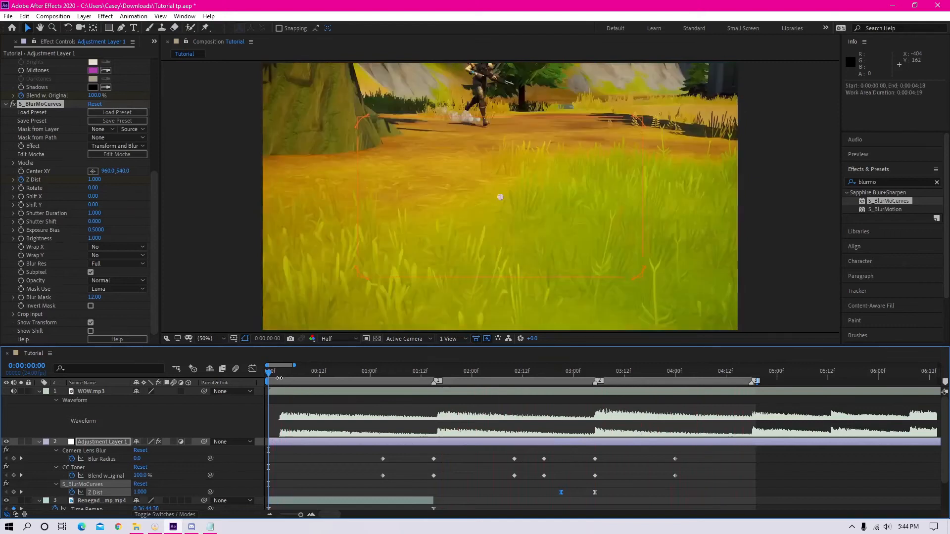
left_click(604, 370)
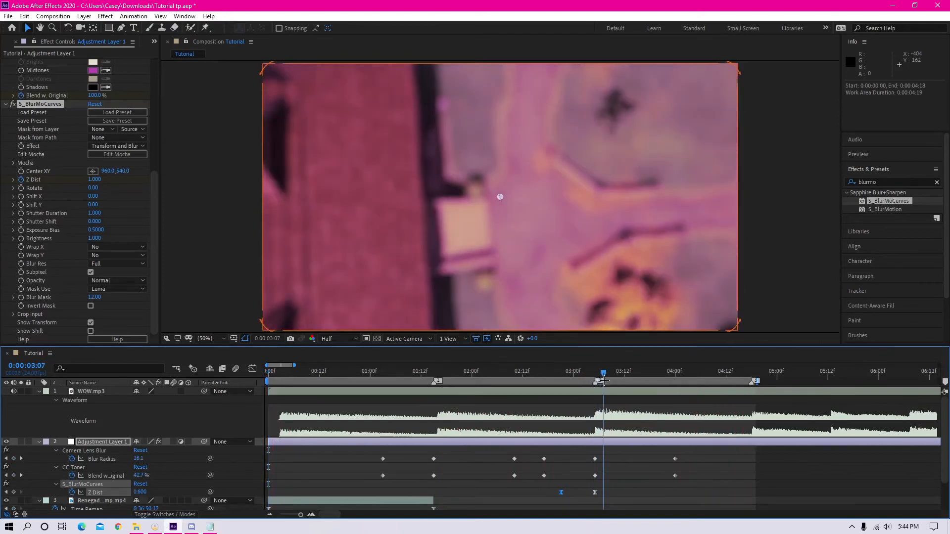